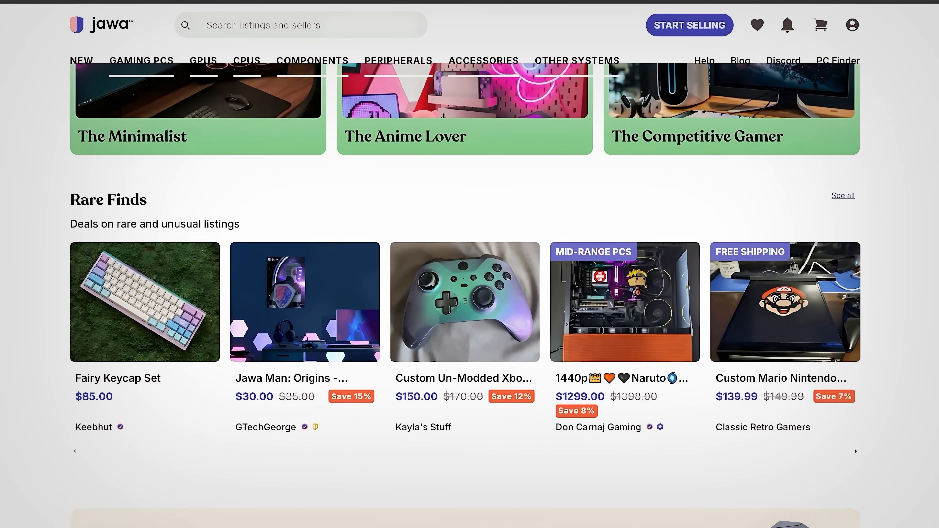
- Browse Jawa.gg's used Nvidia GPU listings from the GPUs navigation link
click(203, 61)
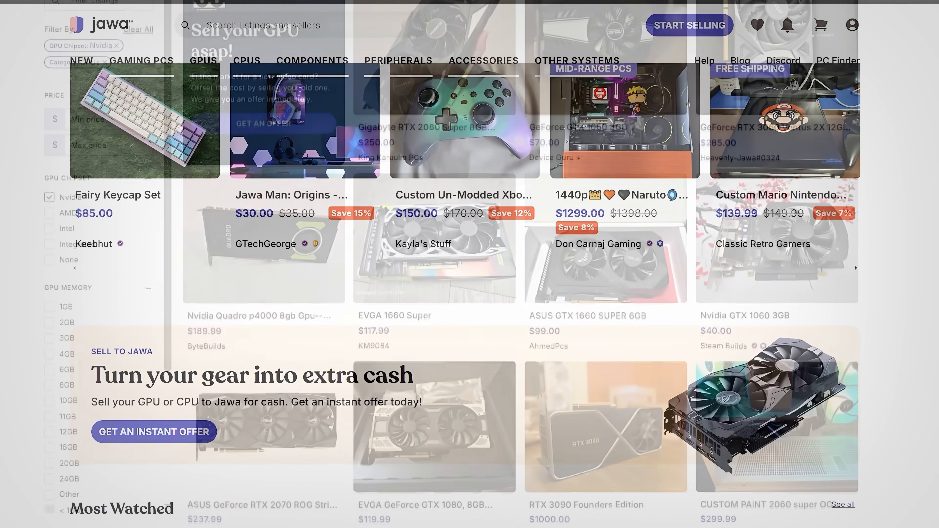
scroll(down, 3)
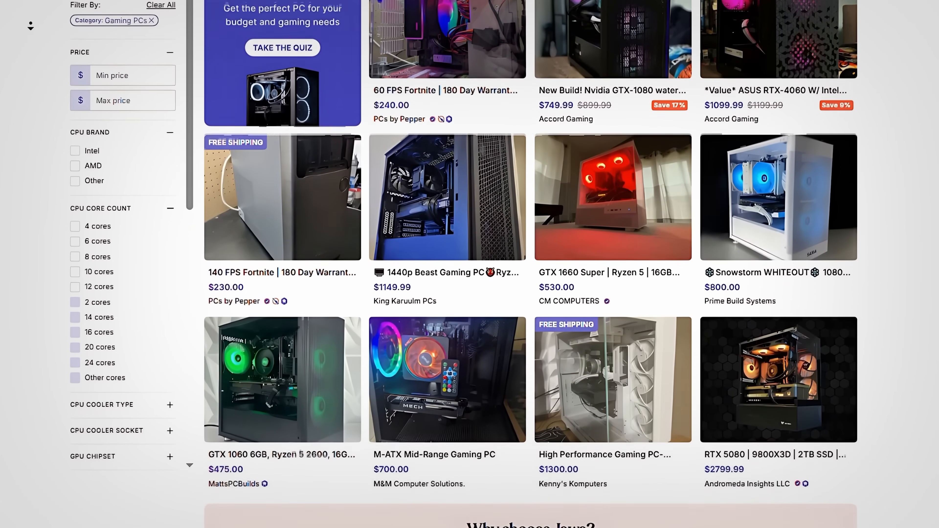
scroll(down, 3)
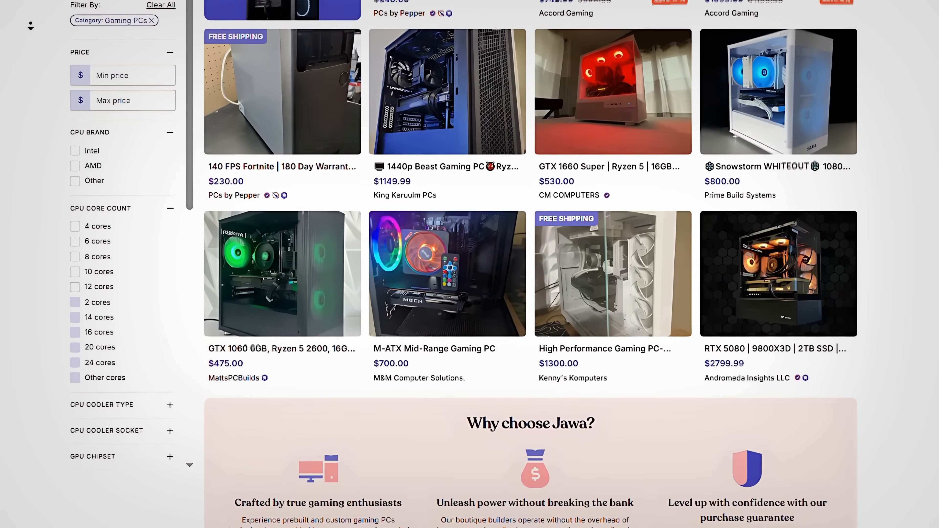
scroll(down, 3)
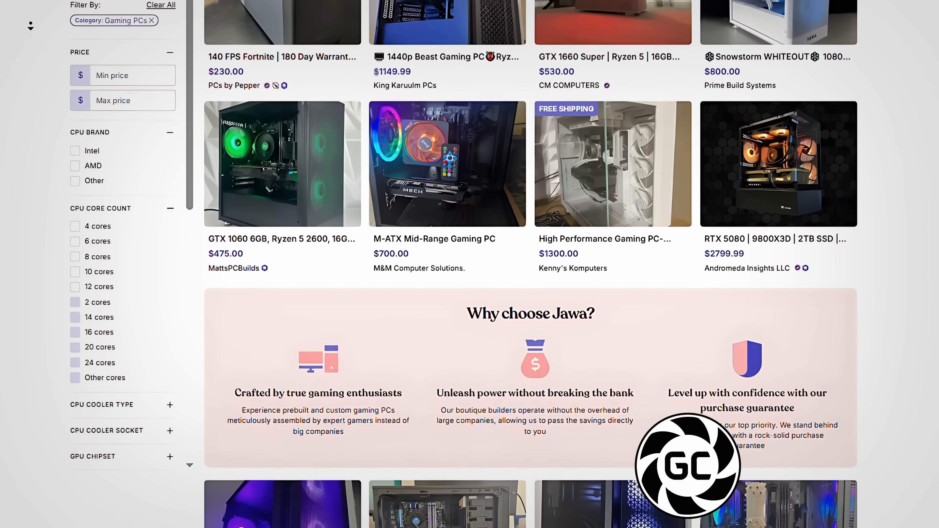
scroll(down, 3)
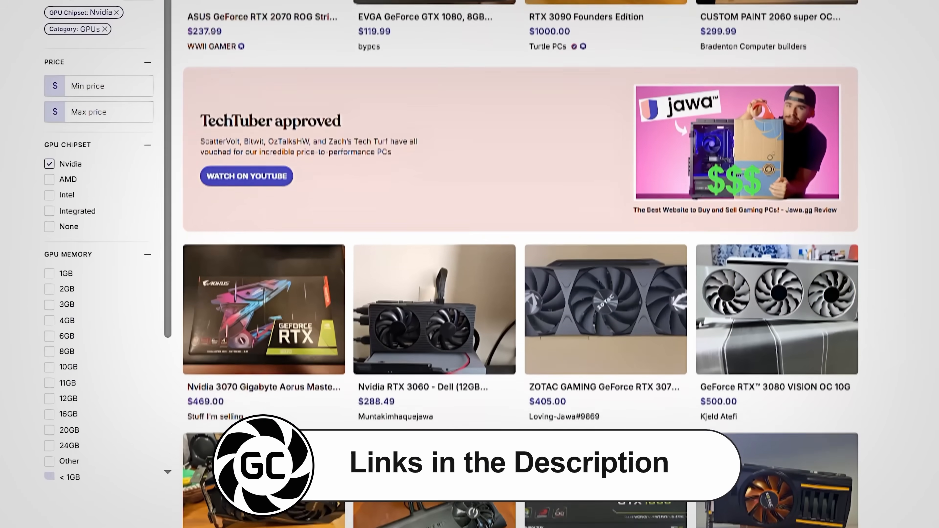
scroll(down, 3)
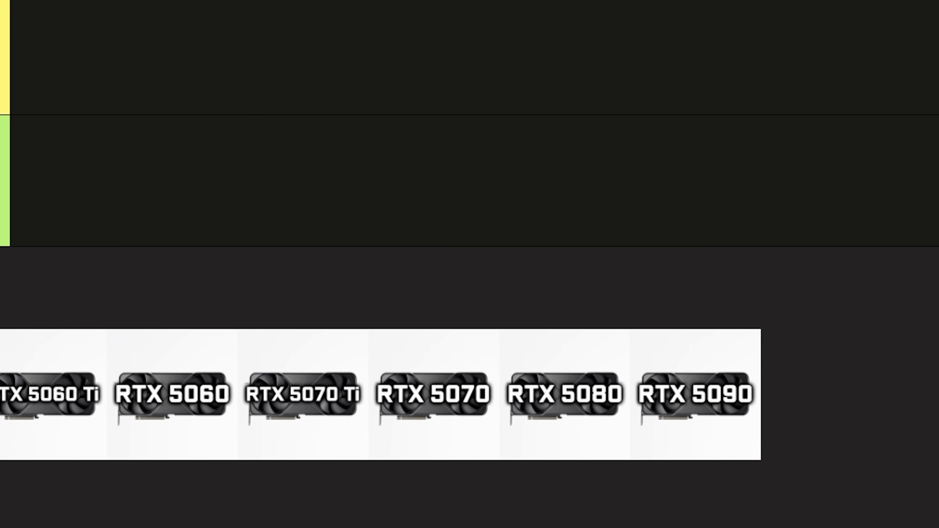
scroll(up, 3)
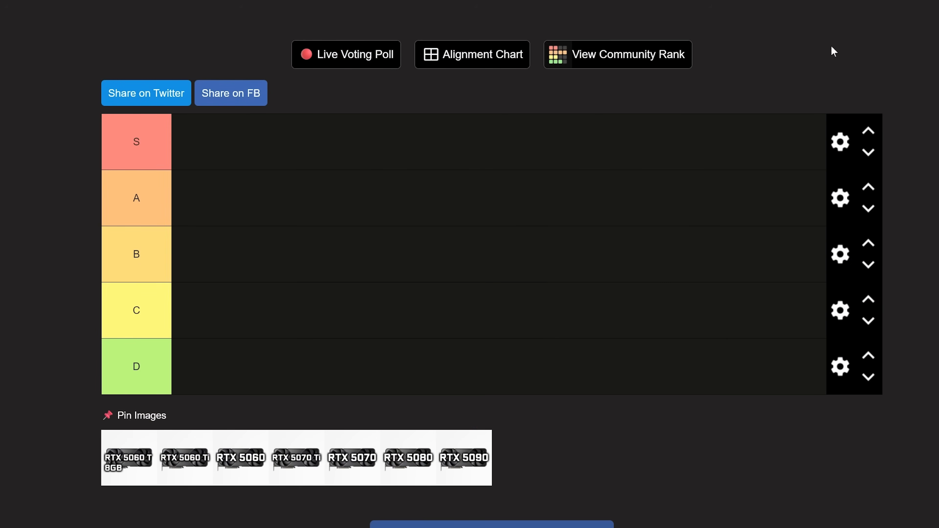
mouse_move(852, 478)
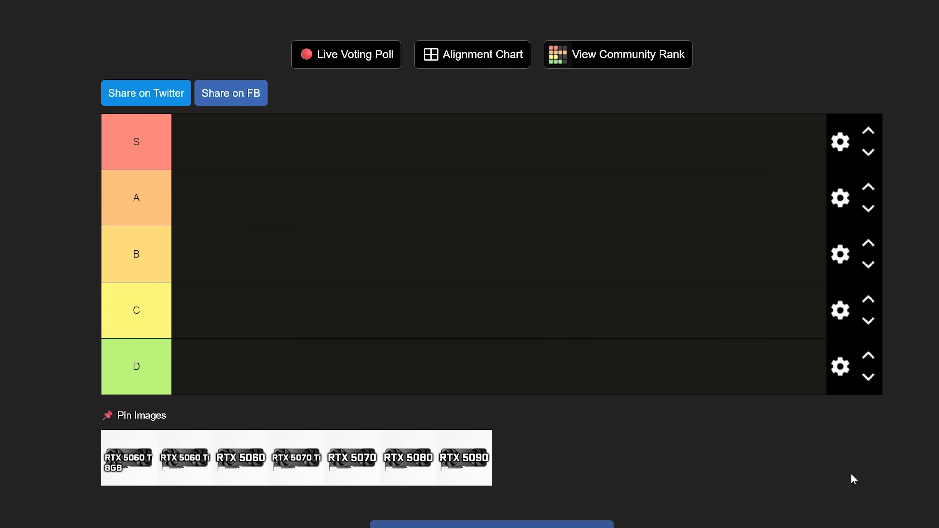
mouse_move(667, 437)
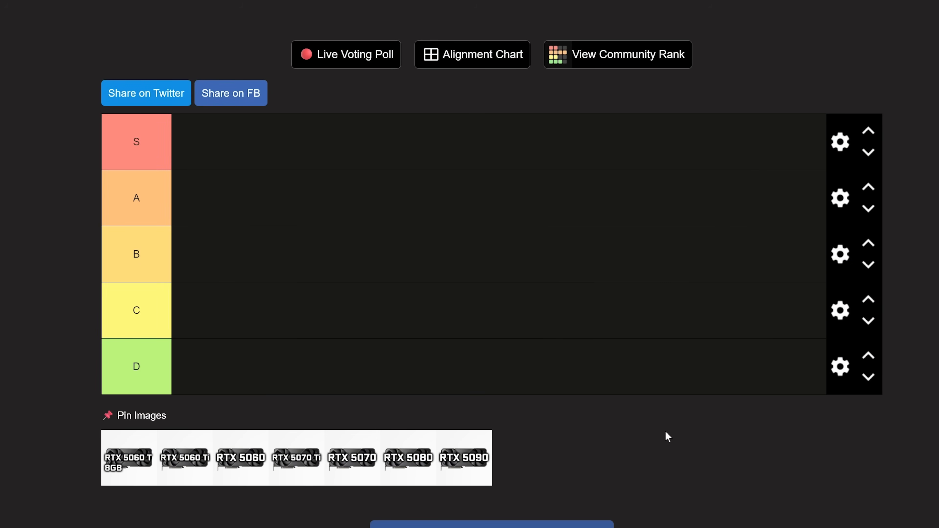
mouse_move(637, 456)
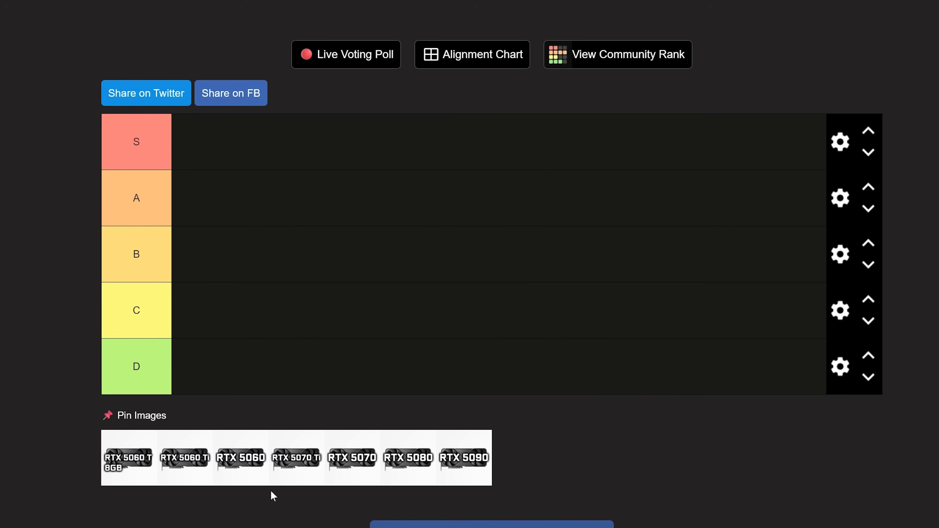
mouse_move(251, 474)
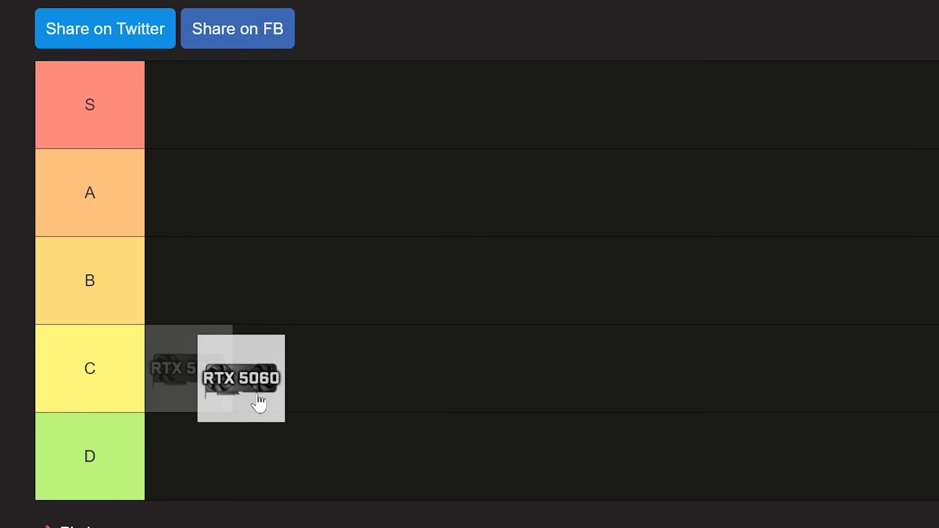
- Place the RTX 5060 in the C tier as the first ranked card
drag(240, 376, 282, 368)
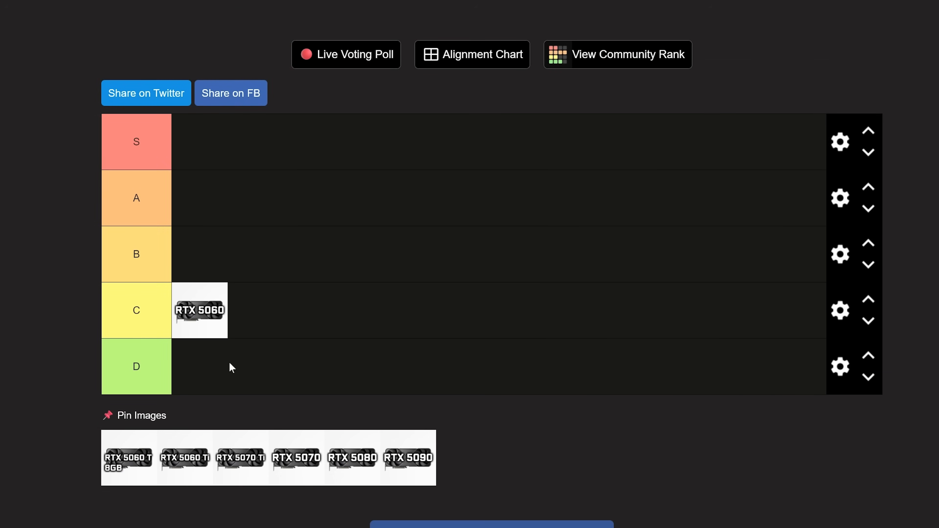
mouse_move(238, 388)
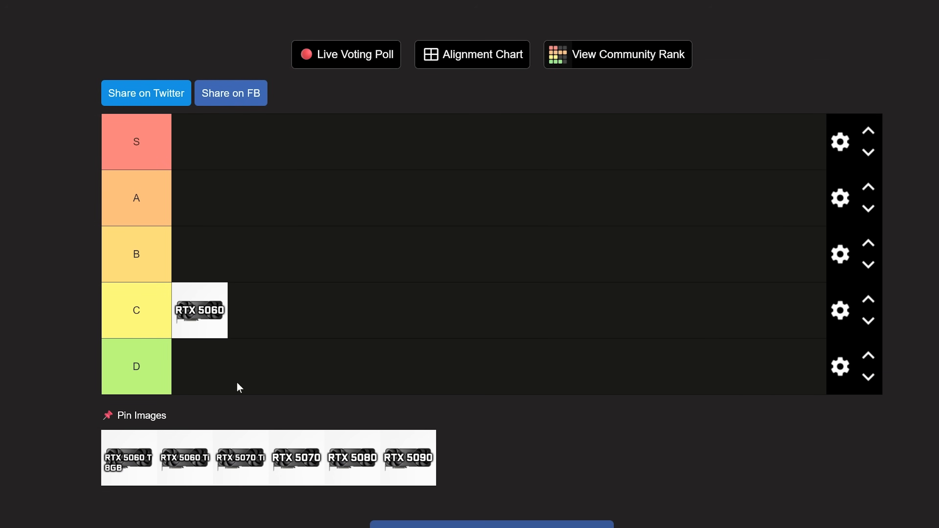
mouse_move(210, 333)
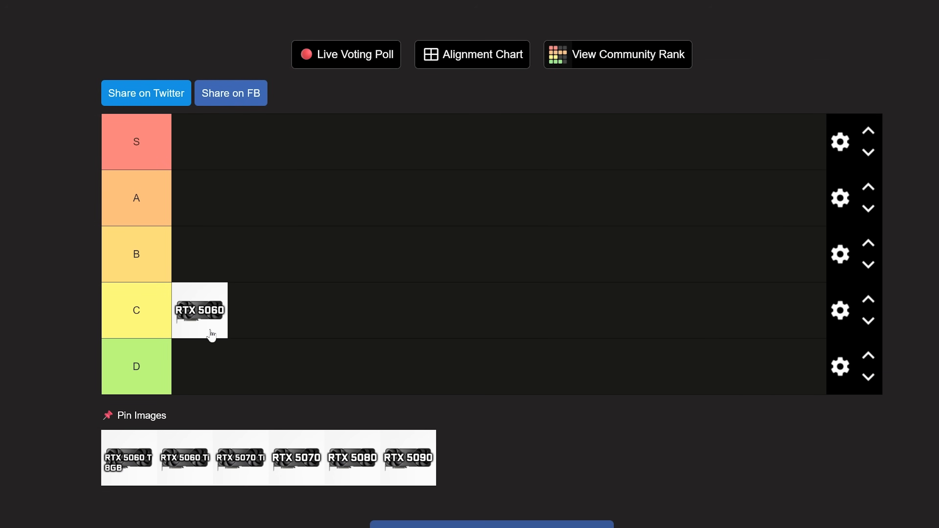
mouse_move(234, 409)
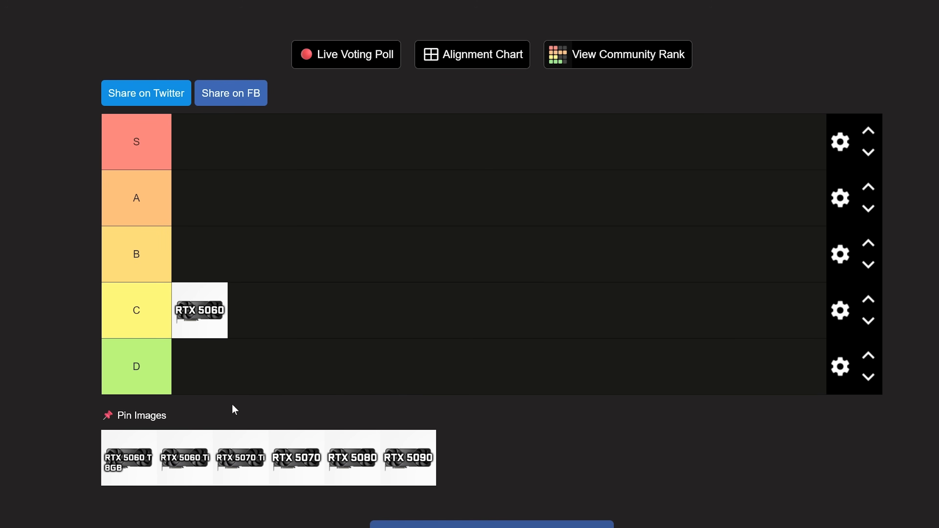
mouse_move(176, 510)
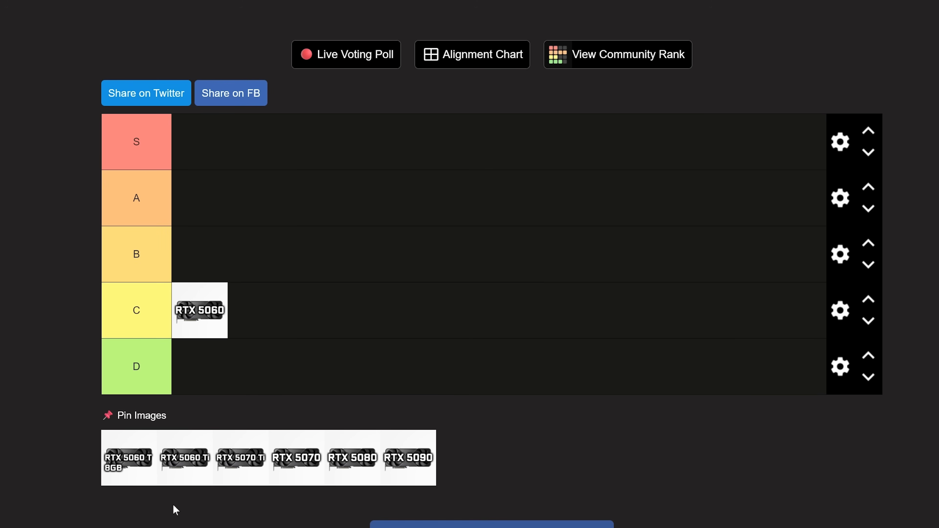
mouse_move(136, 477)
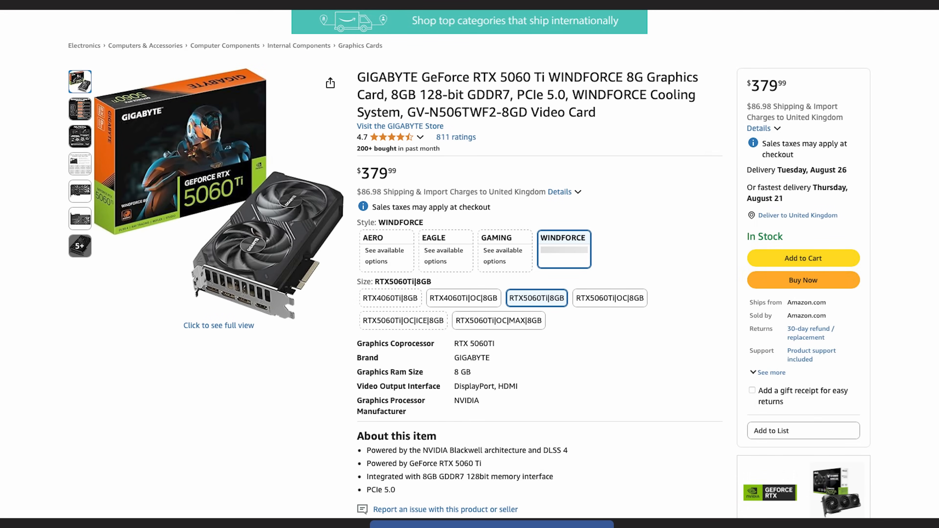
- View the Amazon listing for the RTX 5060 Ti 8GB at $379.99
double_click(376, 172)
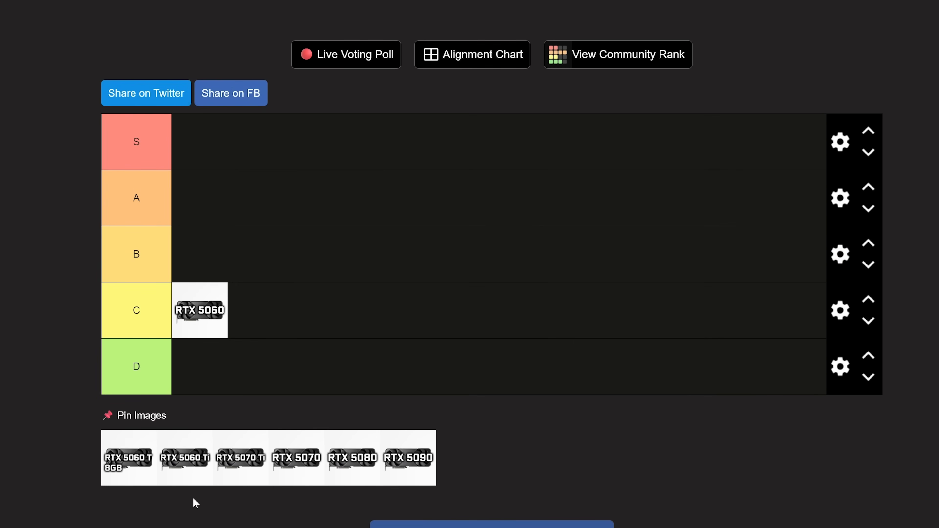
mouse_move(138, 466)
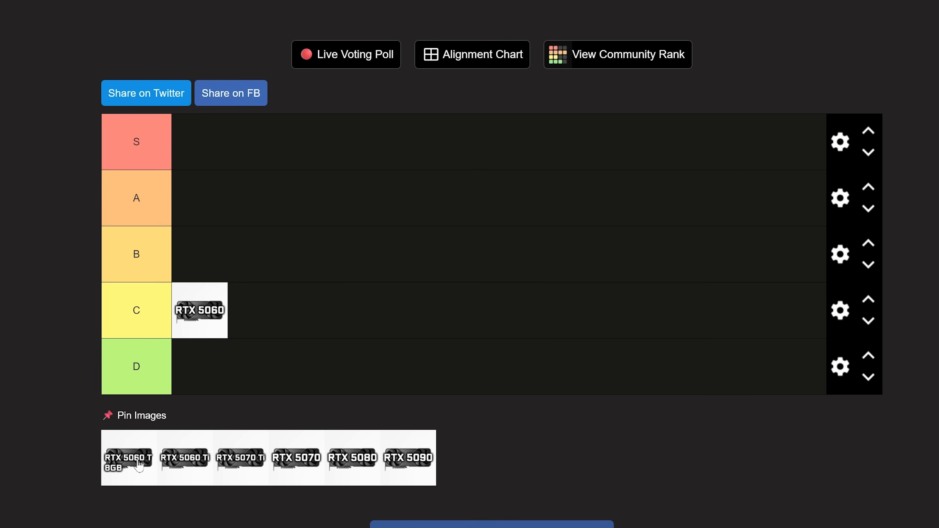
mouse_move(137, 468)
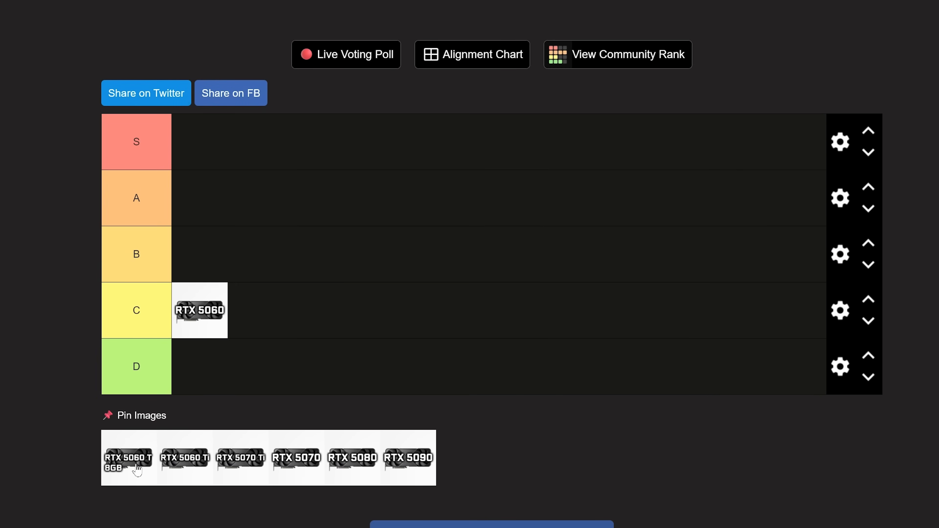
mouse_move(135, 473)
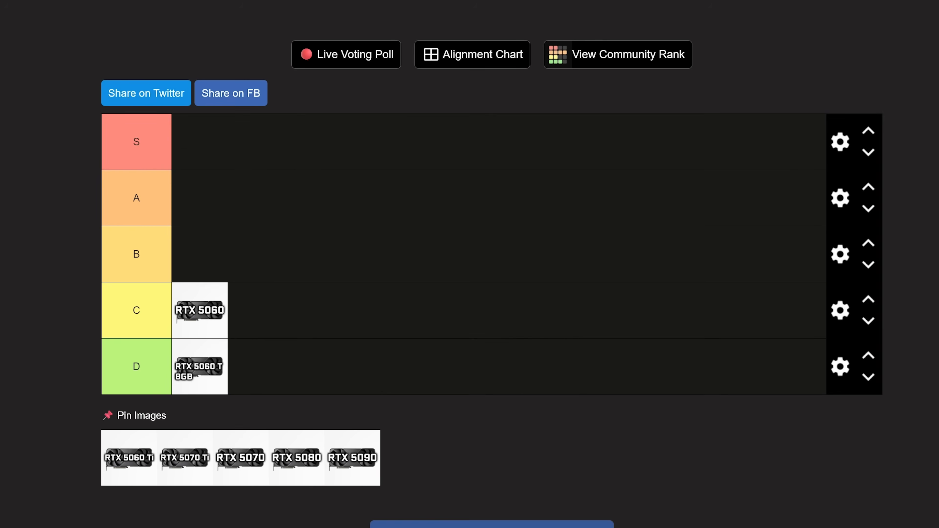
mouse_move(142, 481)
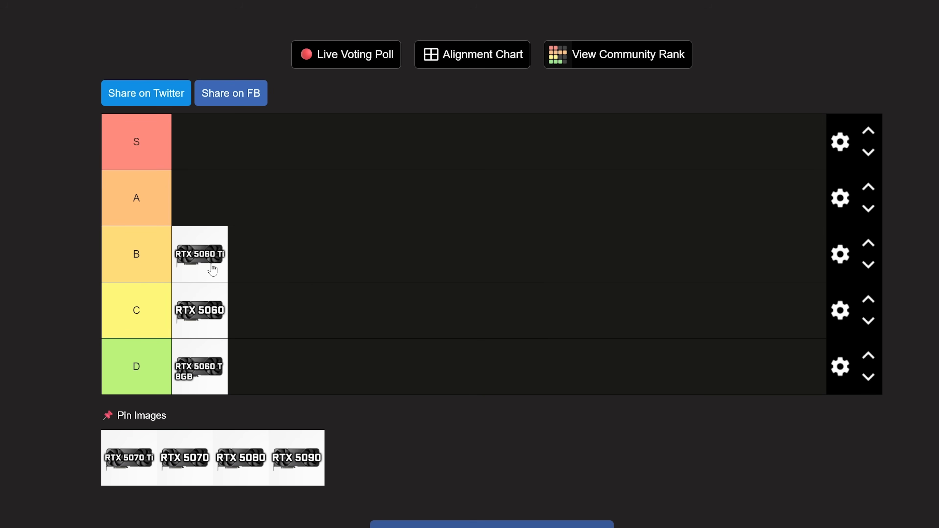
mouse_move(200, 496)
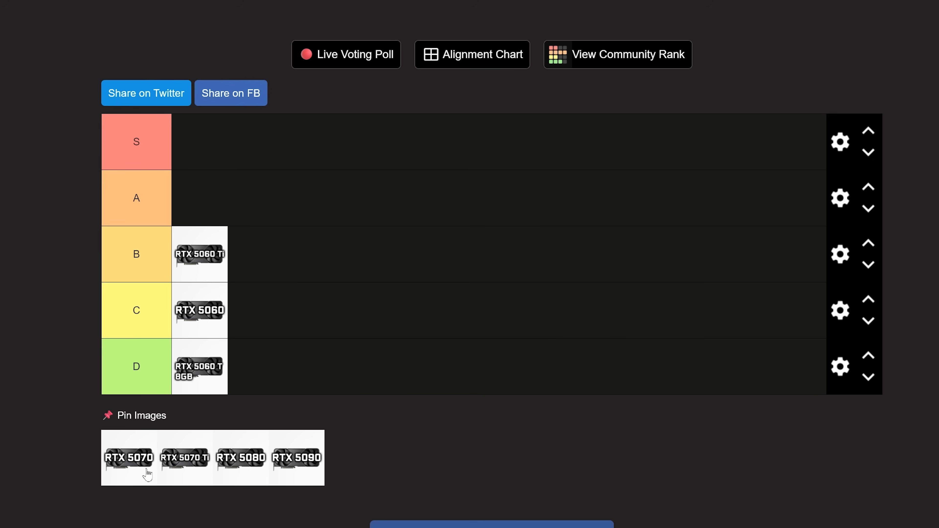
mouse_move(139, 474)
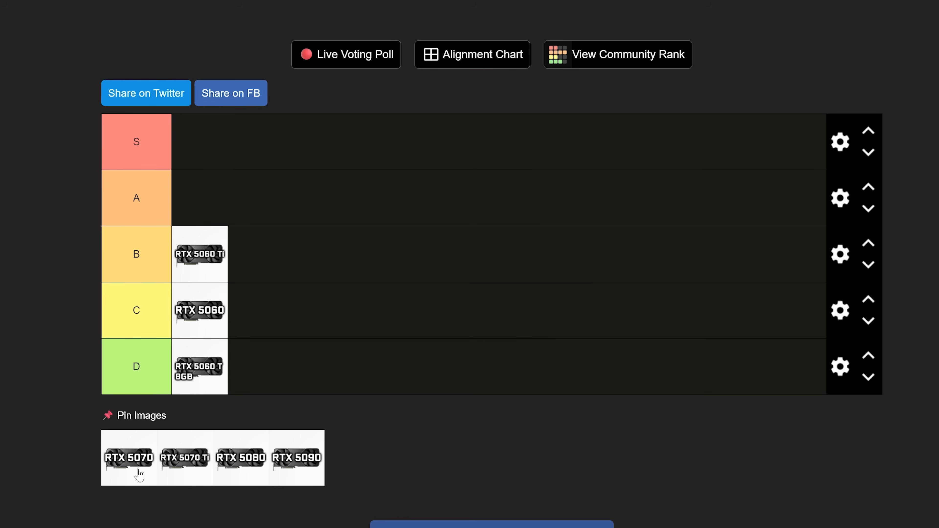
mouse_move(146, 477)
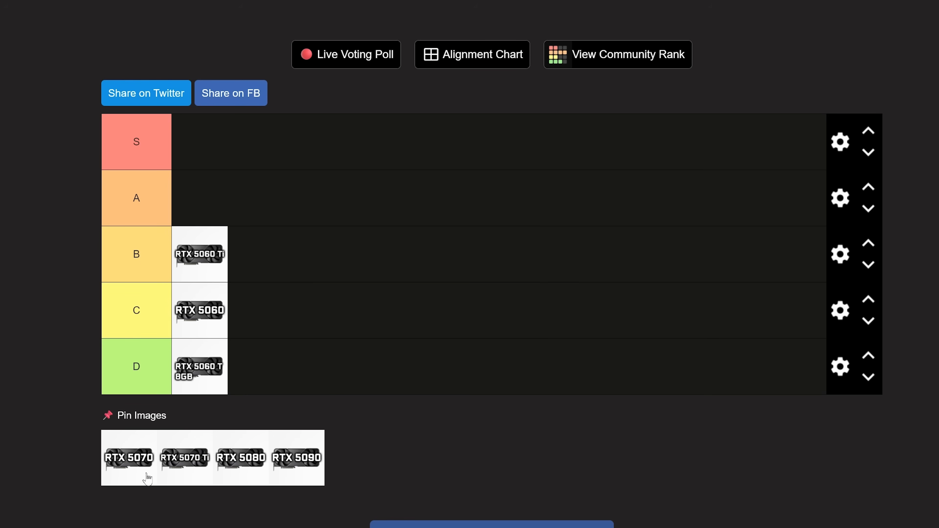
- Move the RTX 5070 from the unranked pool into the A tier
click(128, 458)
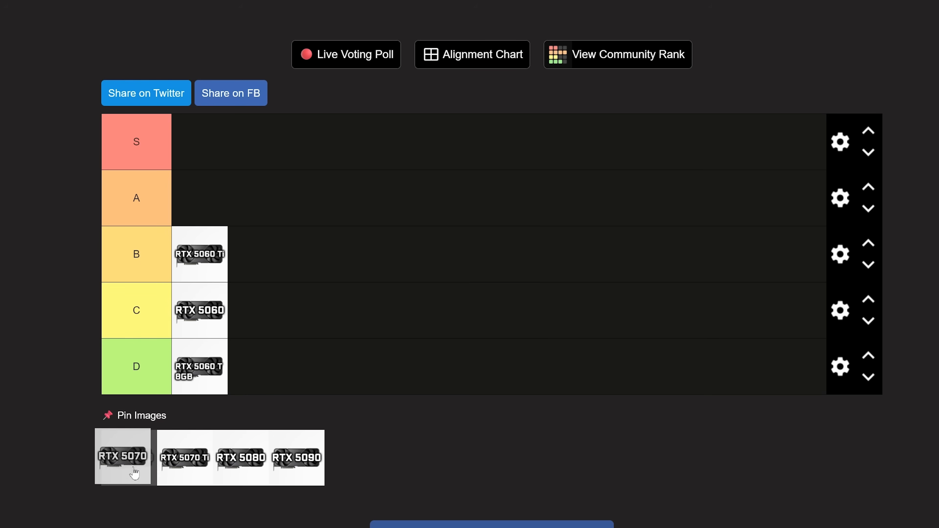
click(122, 456)
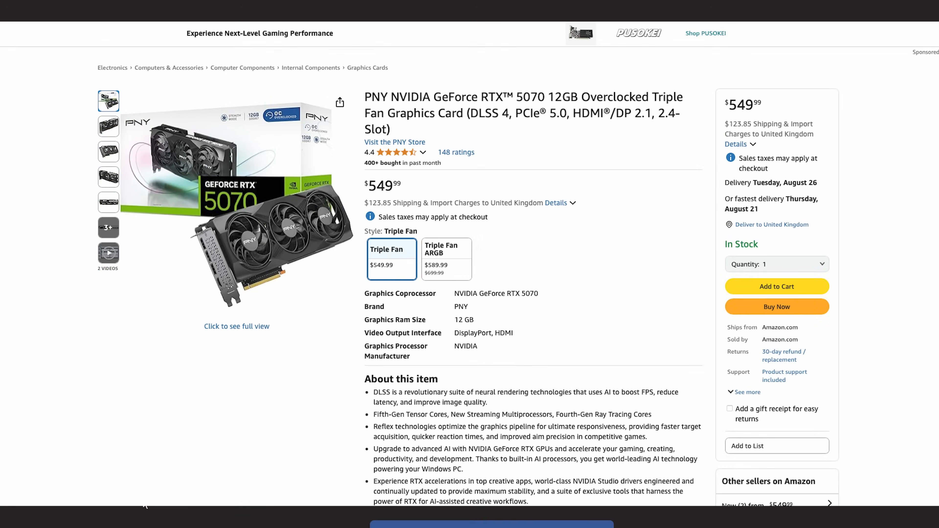
double_click(374, 184)
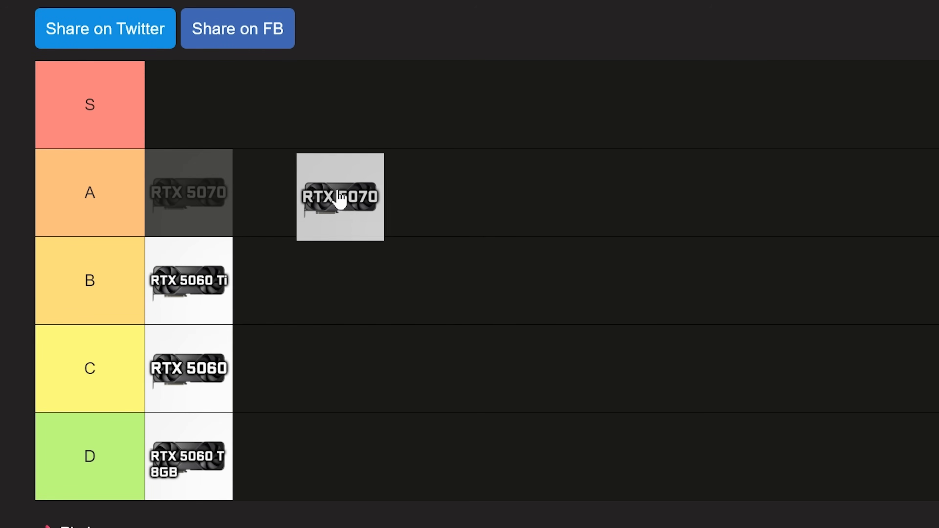
drag(340, 196, 190, 193)
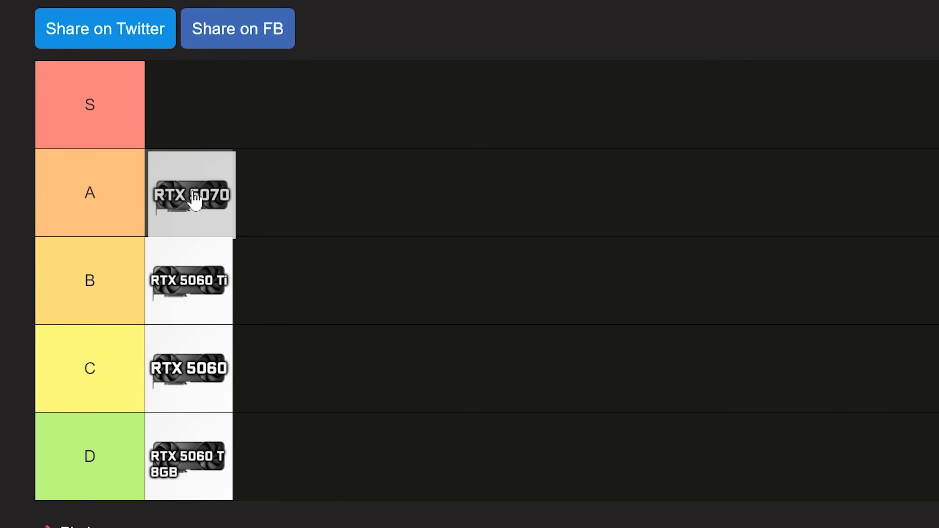
drag(190, 194, 260, 192)
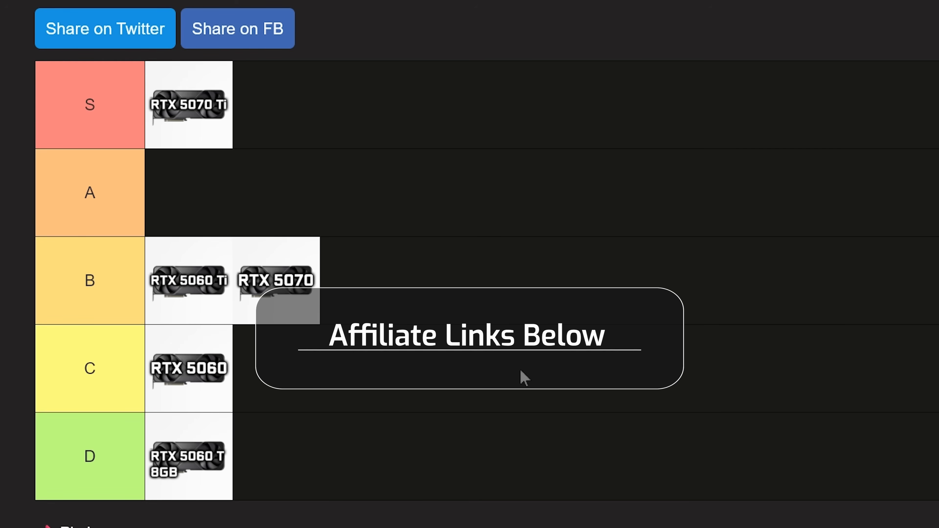
mouse_move(546, 177)
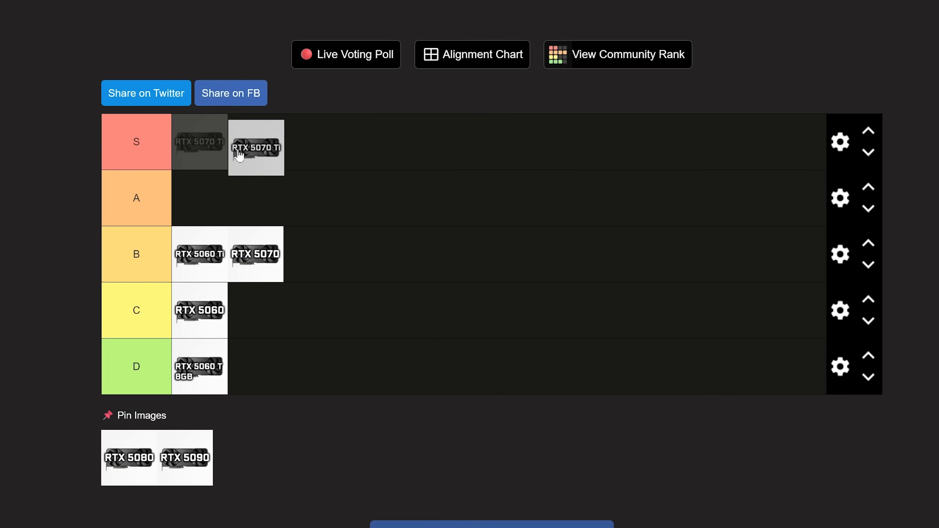
- Place the RTX 5070 Ti alone in the S tier
drag(256, 147, 200, 142)
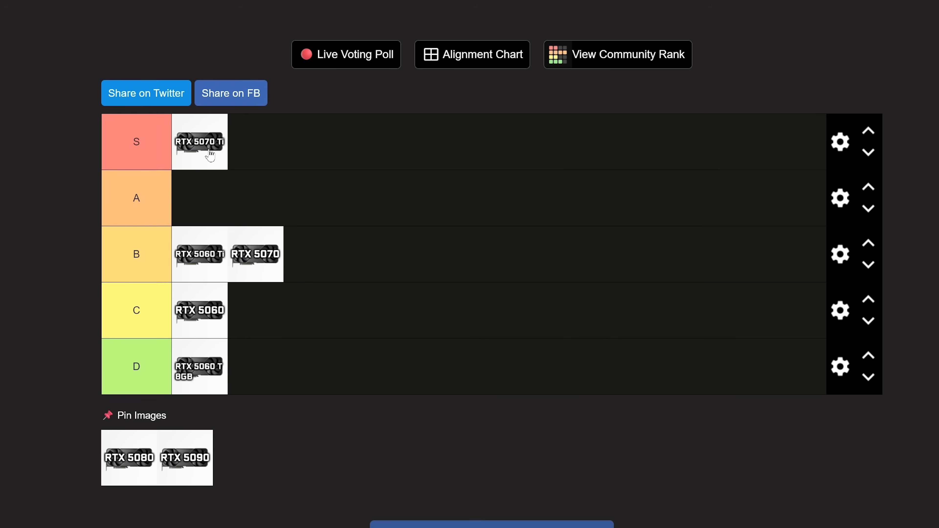
mouse_move(232, 479)
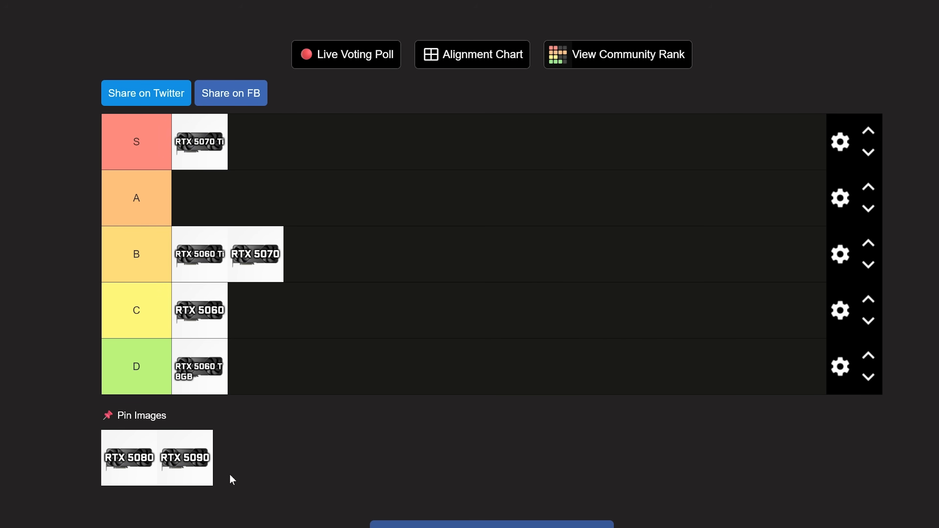
mouse_move(129, 468)
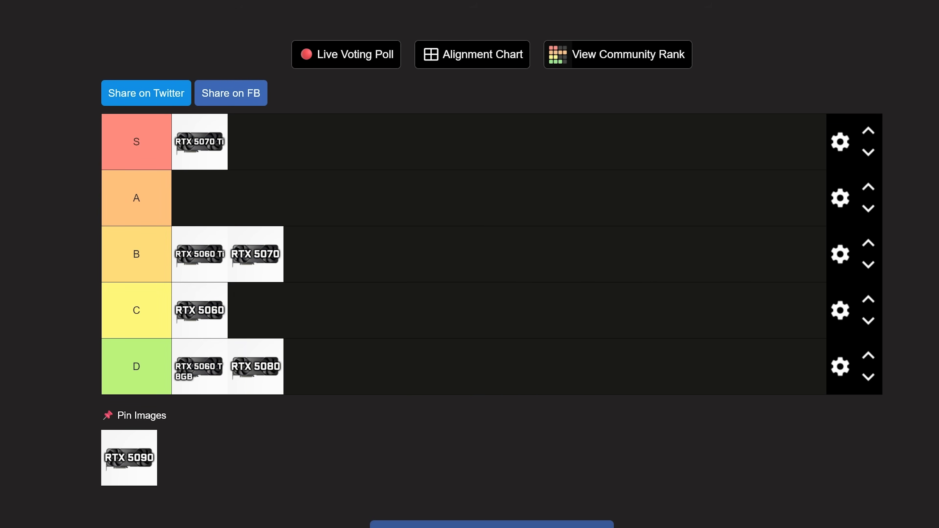
mouse_move(208, 478)
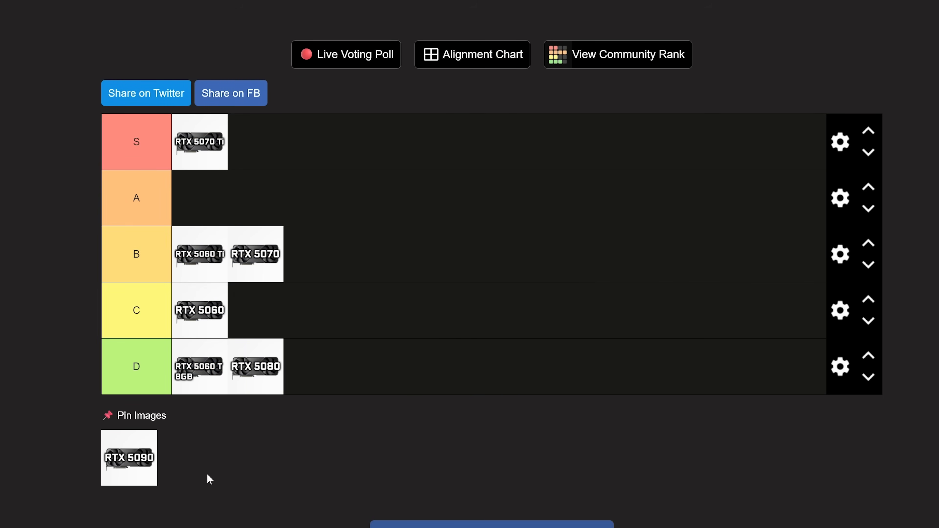
mouse_move(135, 471)
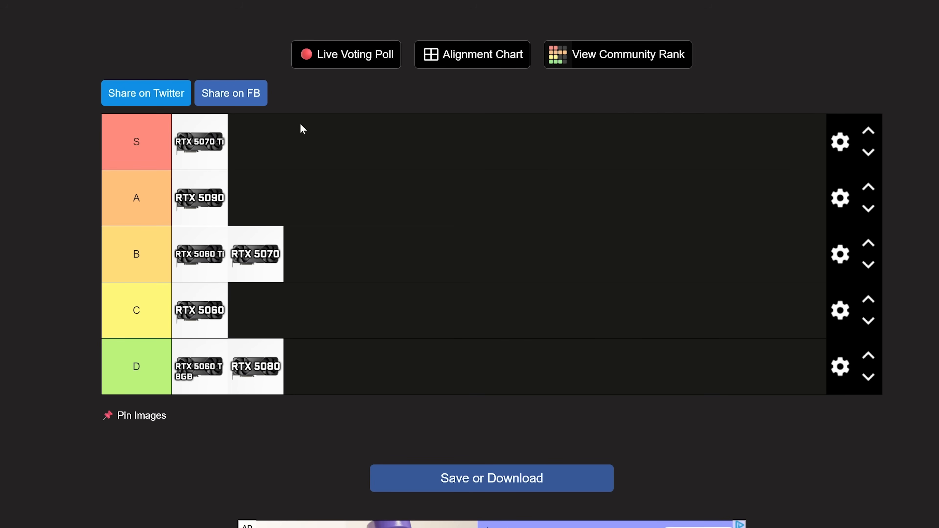
mouse_move(283, 358)
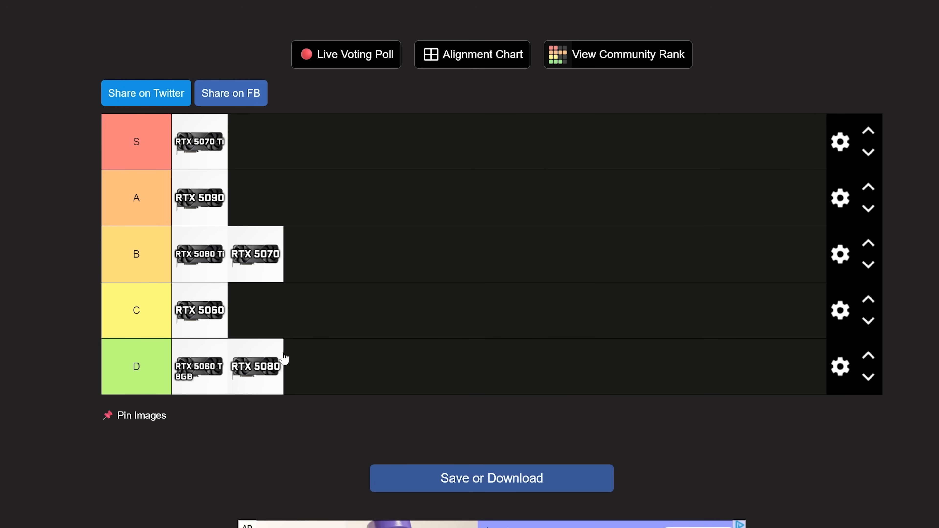
mouse_move(323, 382)
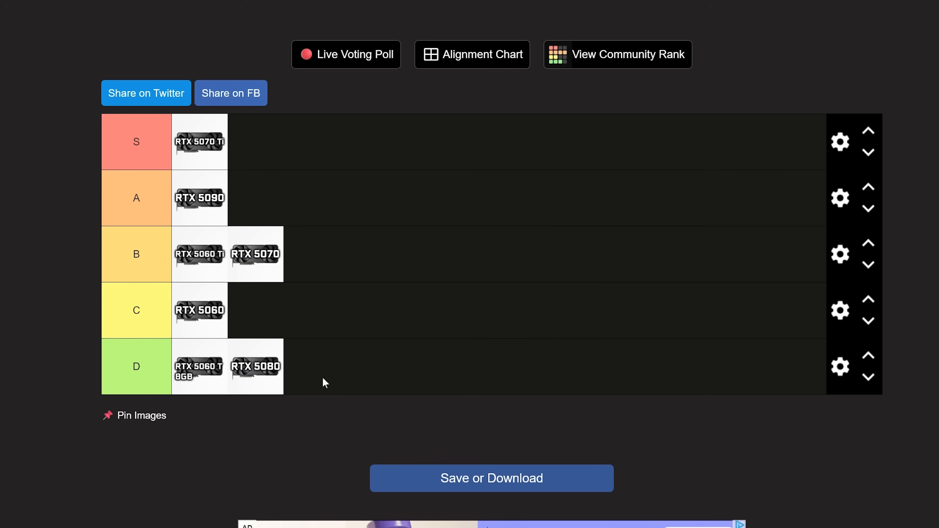
mouse_move(221, 146)
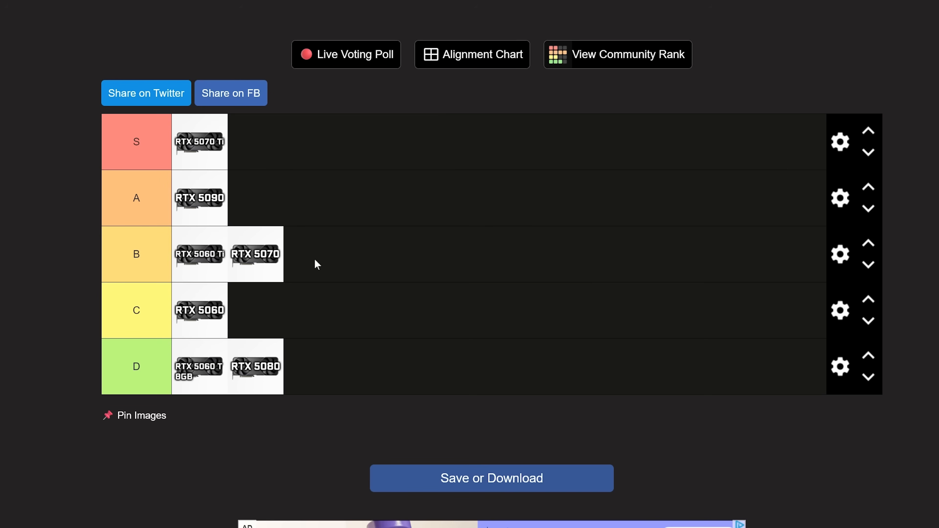
mouse_move(278, 272)
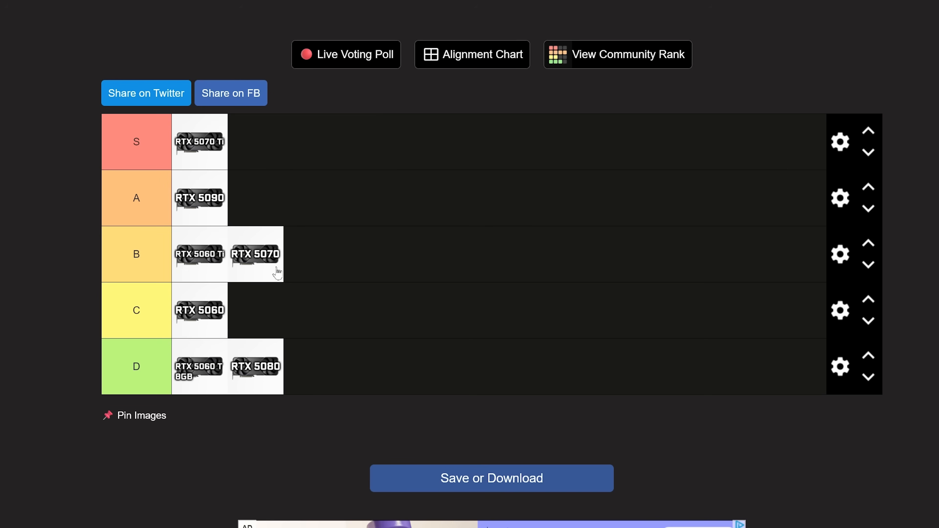
mouse_move(273, 262)
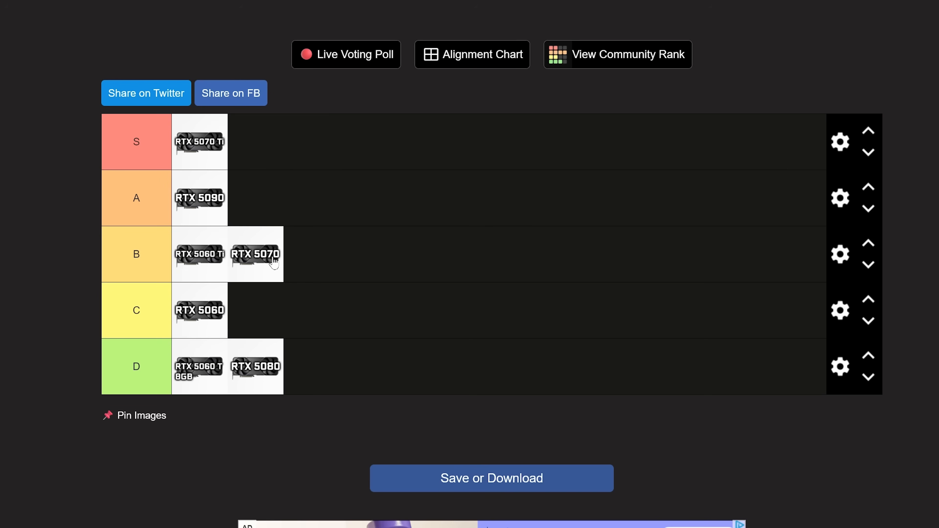
mouse_move(222, 272)
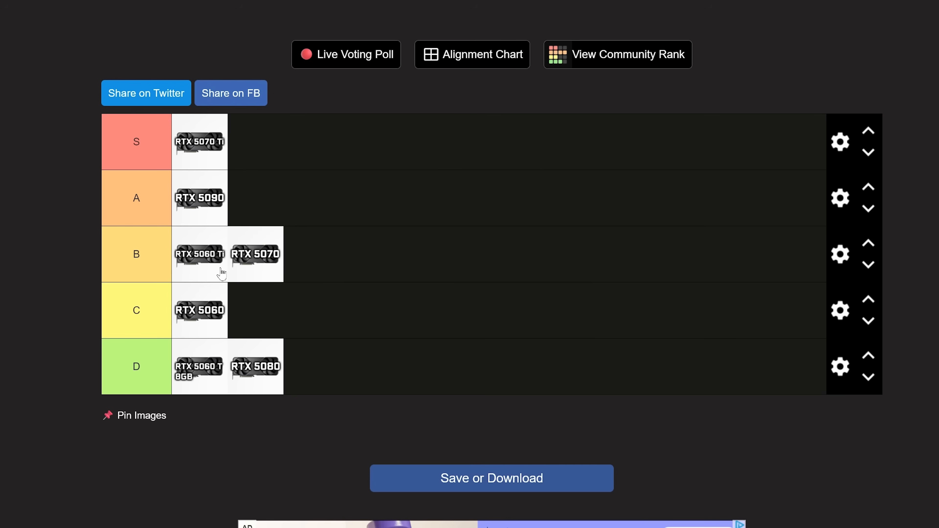
mouse_move(254, 263)
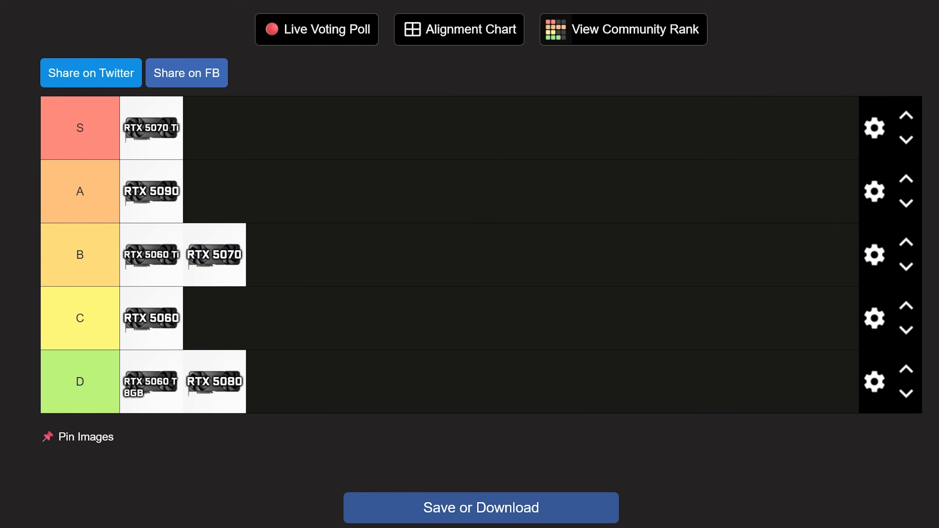
mouse_move(934, 453)
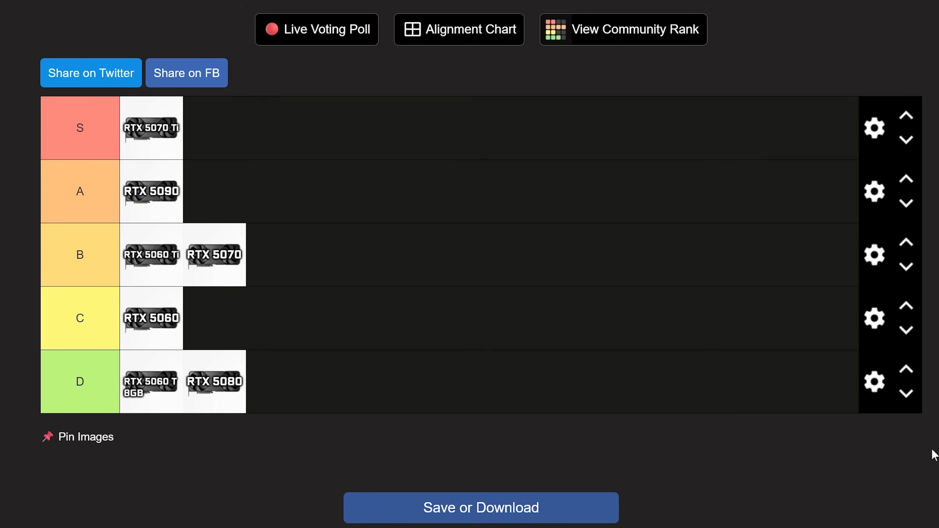